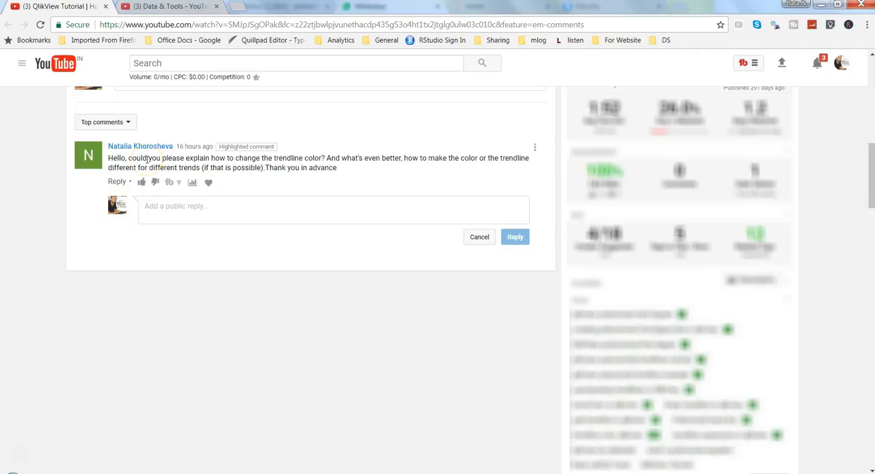
pyautogui.moveTo(213, 149)
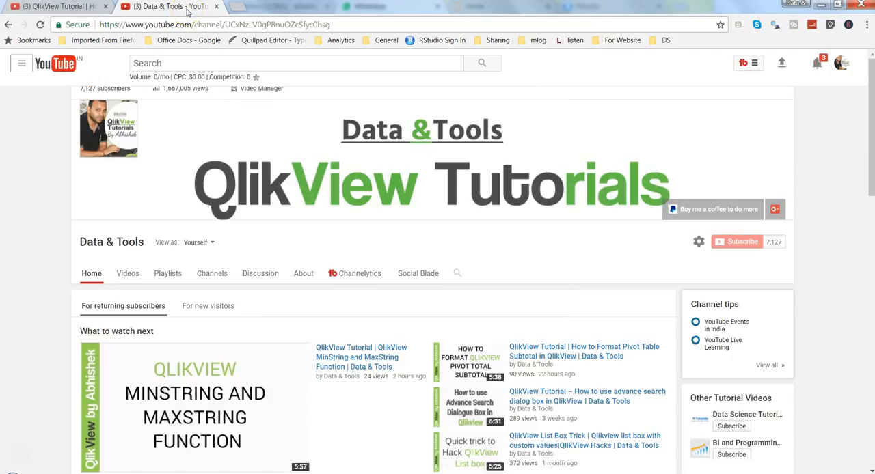
pyautogui.moveTo(607, 237)
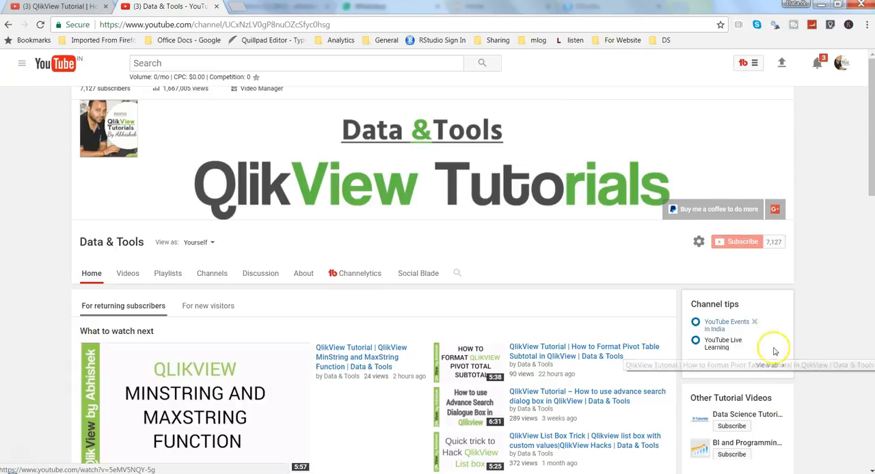
pyautogui.moveTo(770, 418)
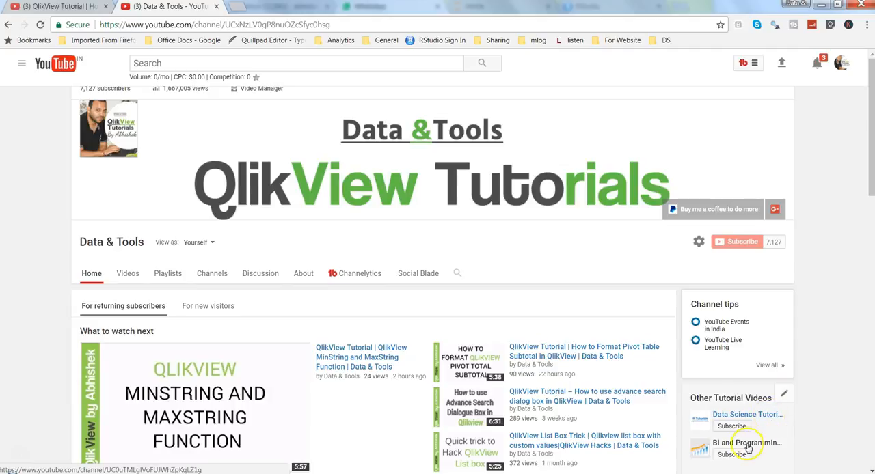
pyautogui.moveTo(745, 449)
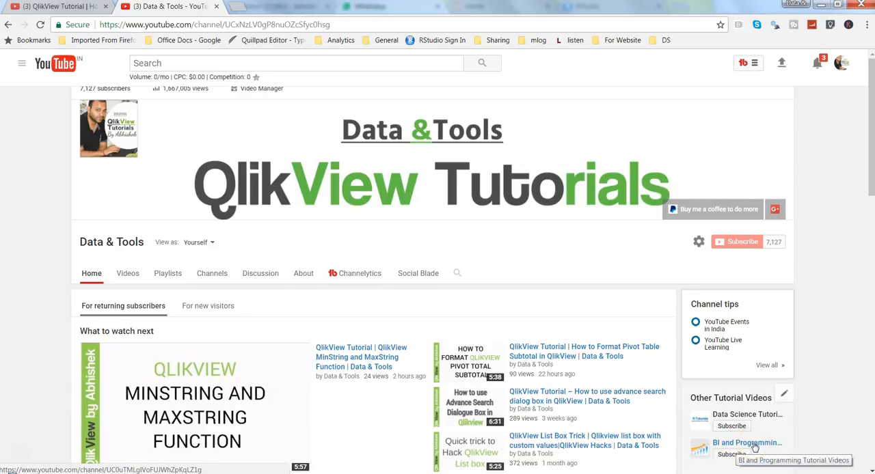
# Leave the trendline-colour comment and open the Data & Tools channel home page
pyautogui.click(745, 443)
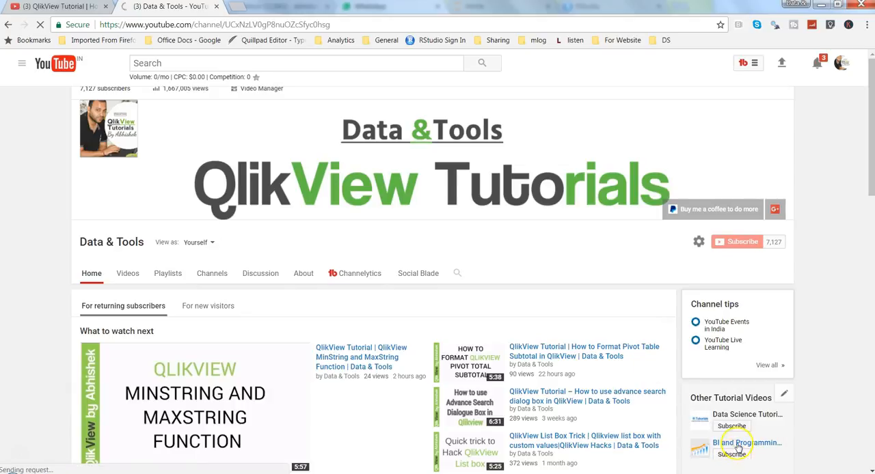
pyautogui.moveTo(745, 443)
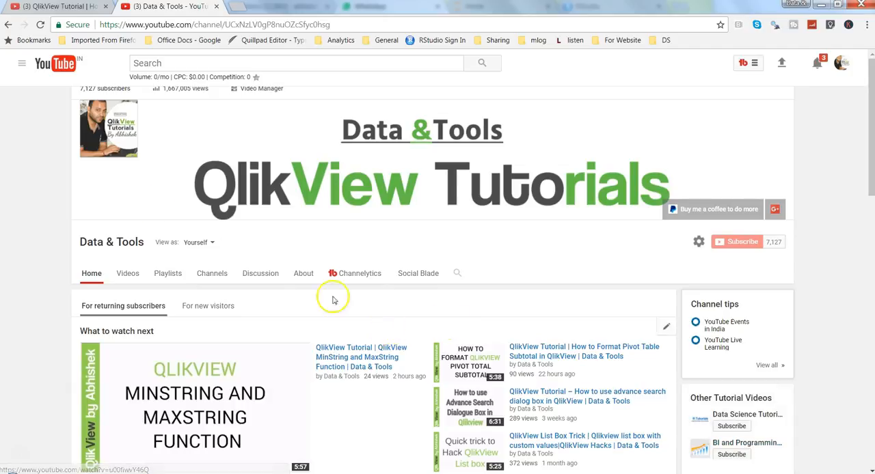
pyautogui.moveTo(516, 261)
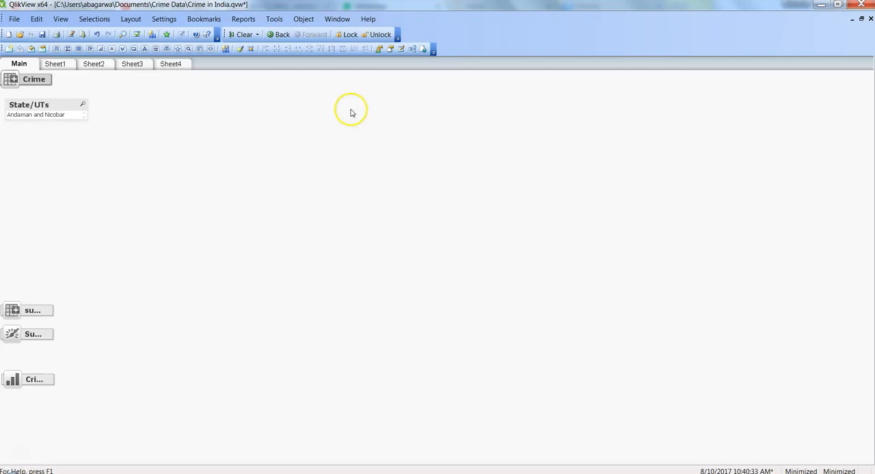
pyautogui.moveTo(156, 149)
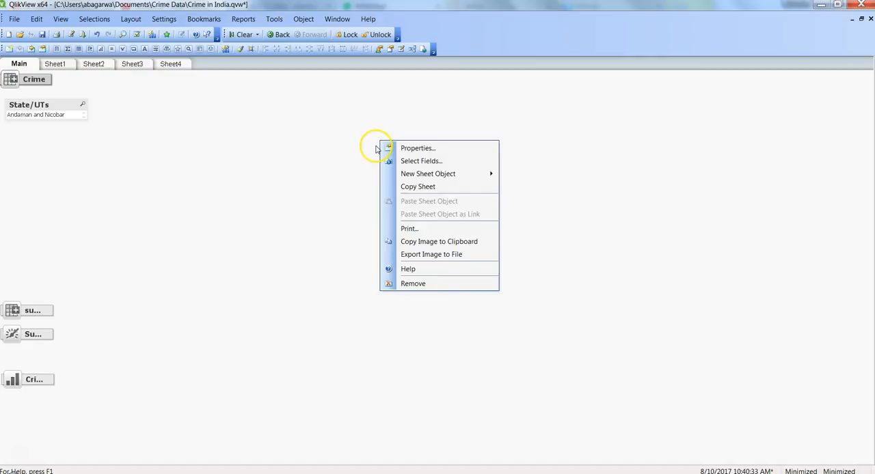
pyautogui.click(325, 190)
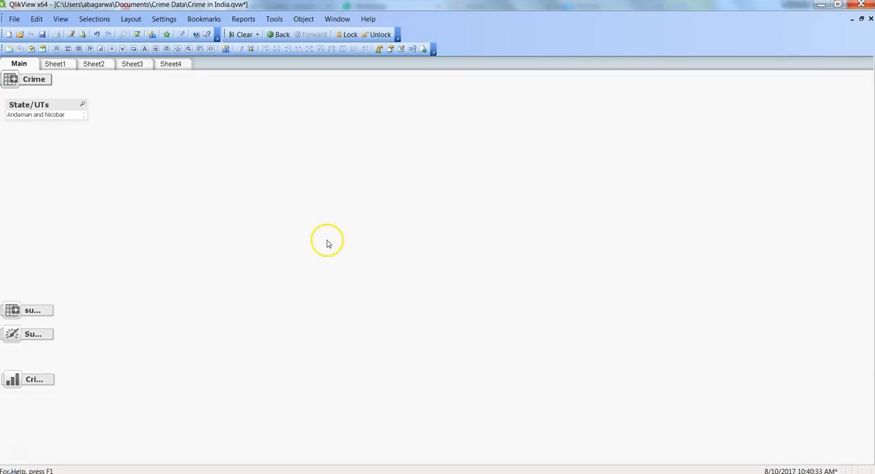
# Create a bar chart using the Year dimension and a sum(Sales) expression labelled Sales
pyautogui.rightClick(327, 243)
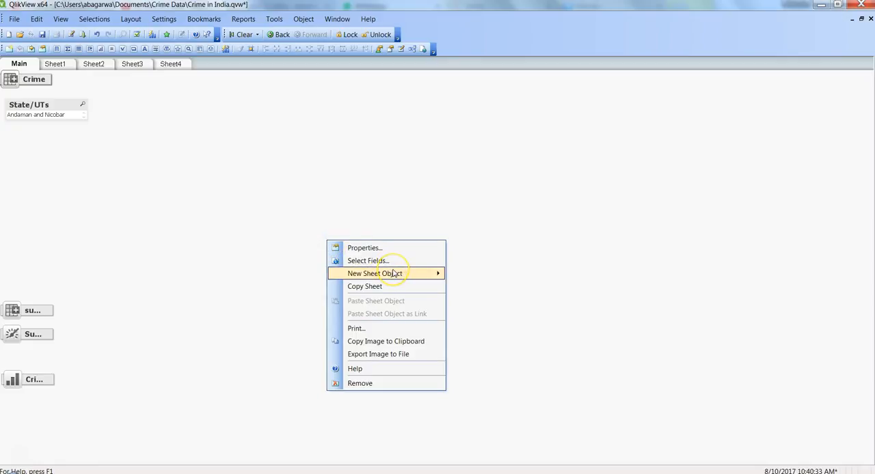
pyautogui.moveTo(374, 273)
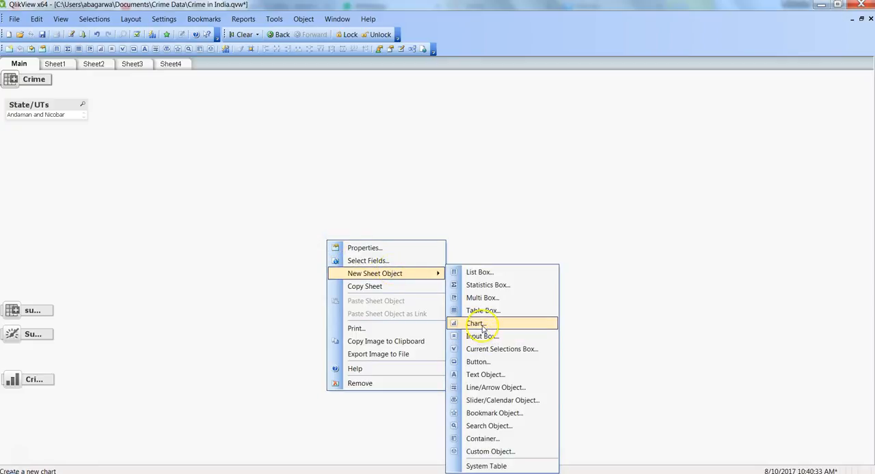
pyautogui.click(476, 323)
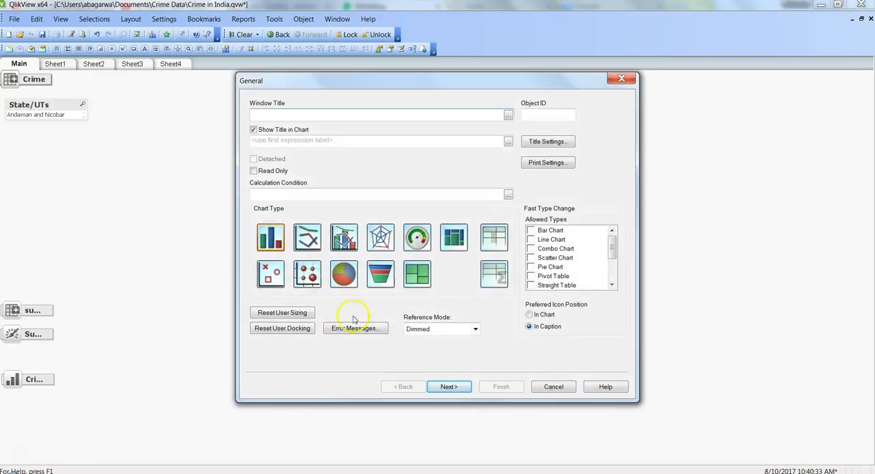
pyautogui.click(448, 386)
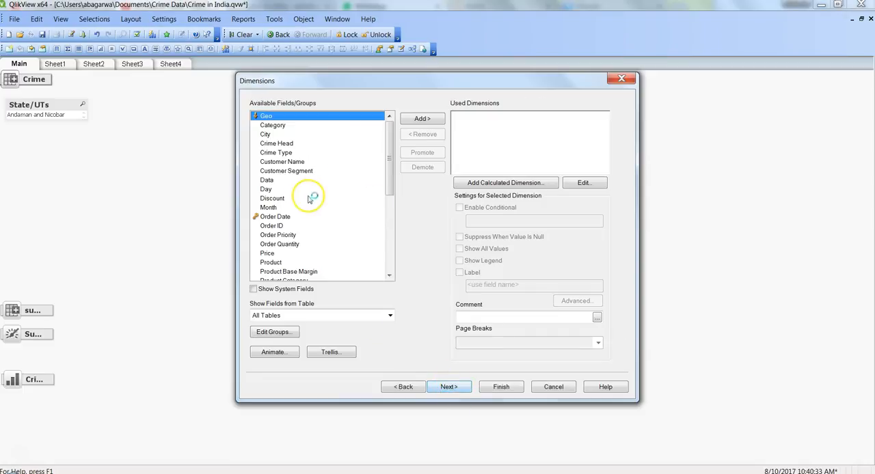
pyautogui.click(275, 217)
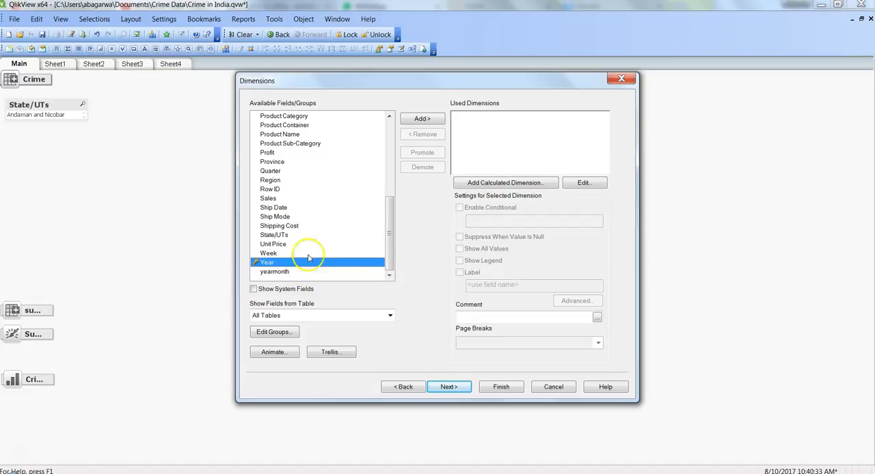
pyautogui.click(422, 118)
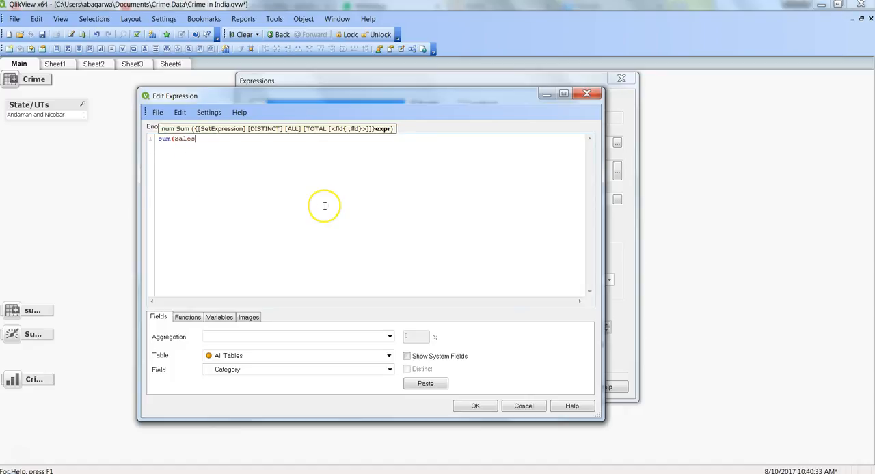
pyautogui.click(475, 405)
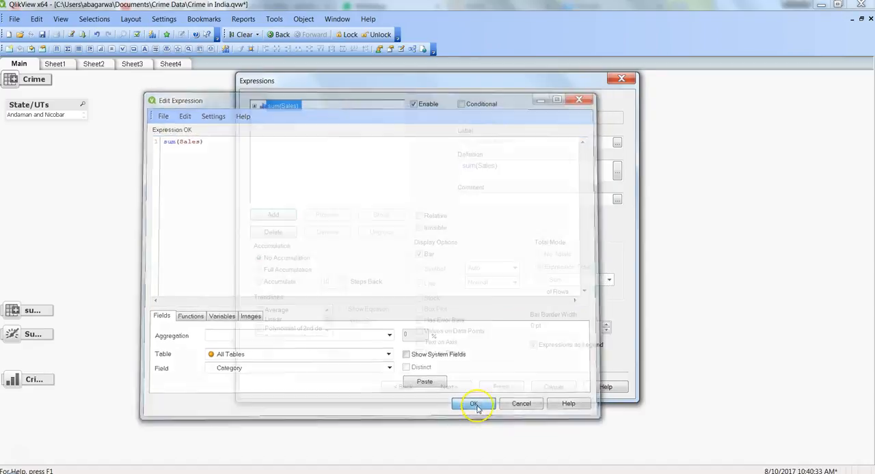
pyautogui.click(475, 404)
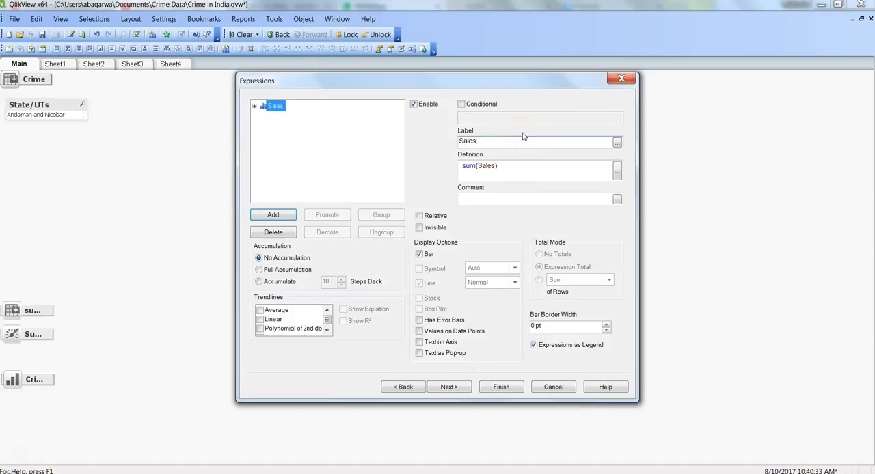
pyautogui.click(501, 387)
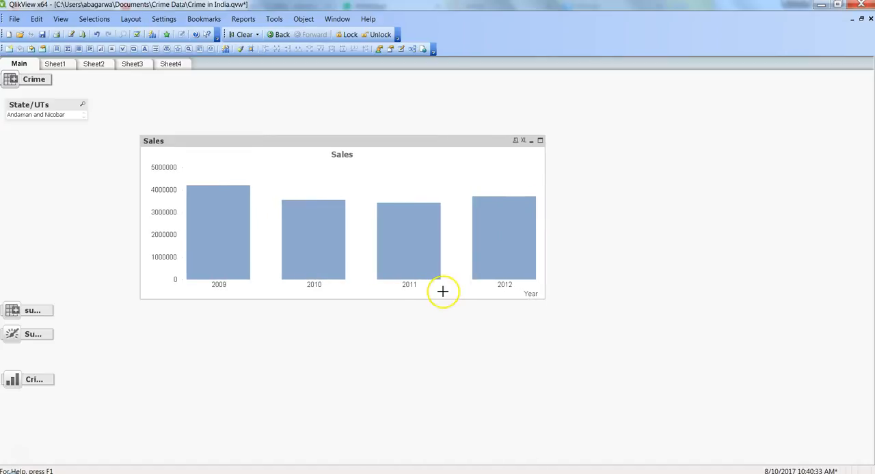
pyautogui.moveTo(322, 324)
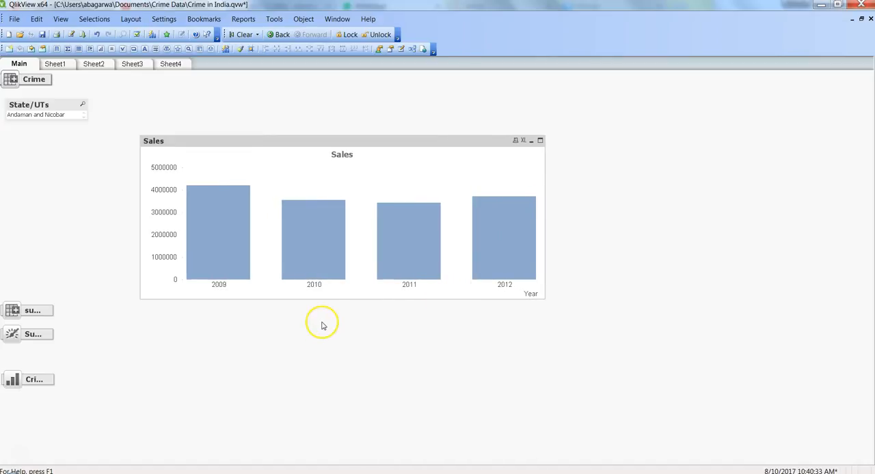
pyautogui.moveTo(360, 258)
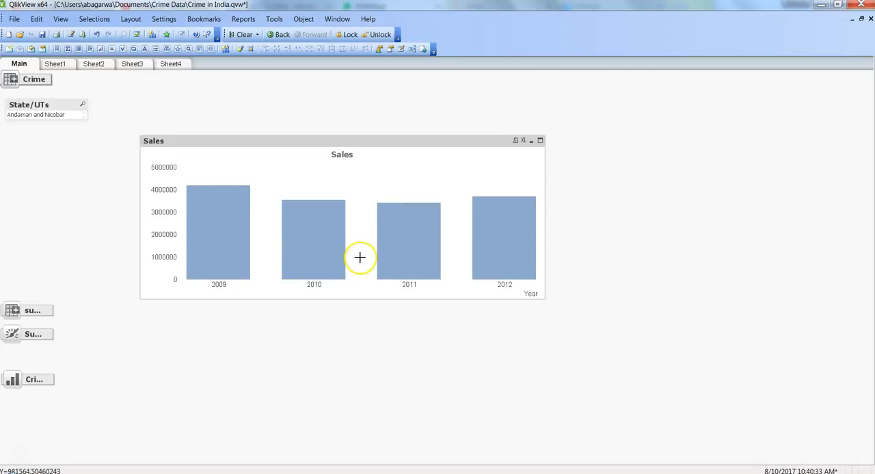
# Turn on the Average and Linear trendlines for the Sales expression
pyautogui.rightClick(360, 257)
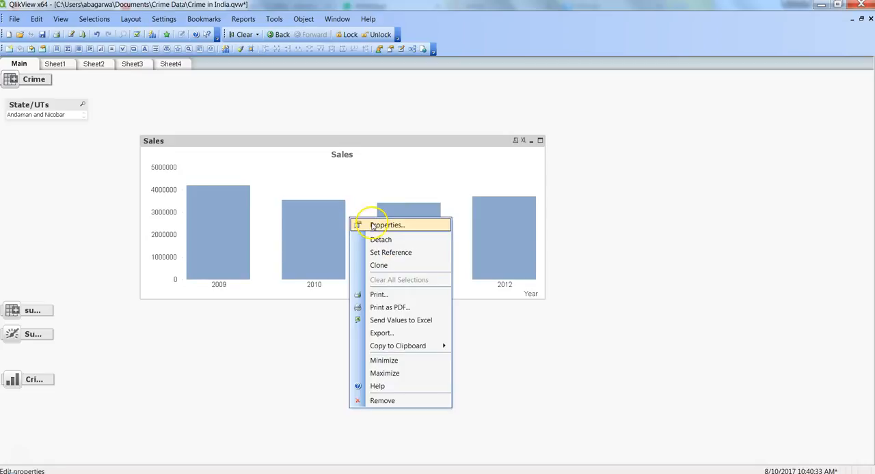
pyautogui.click(386, 225)
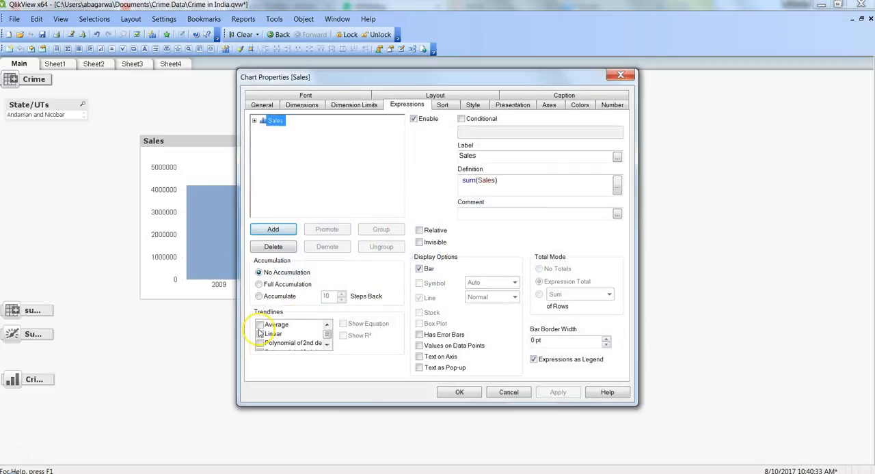
pyautogui.click(260, 324)
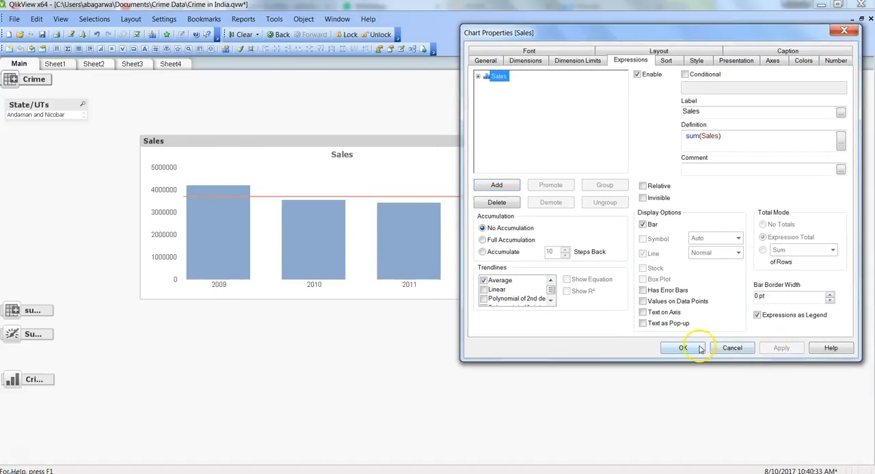
pyautogui.click(681, 348)
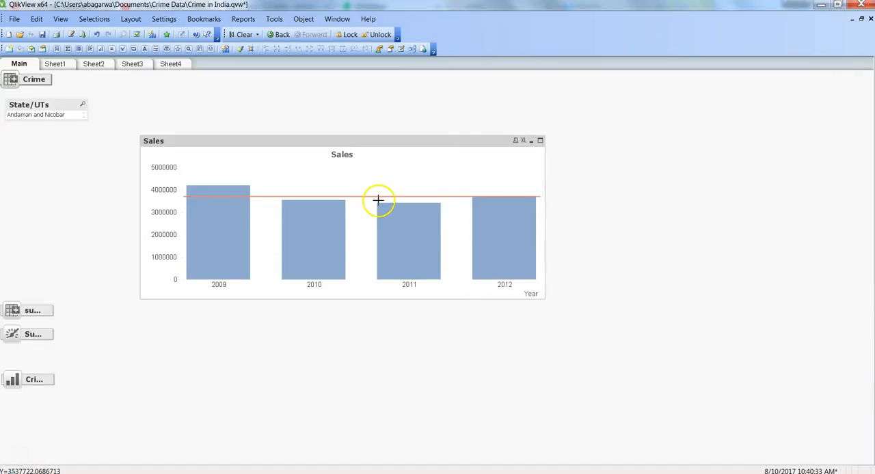
pyautogui.moveTo(380, 198)
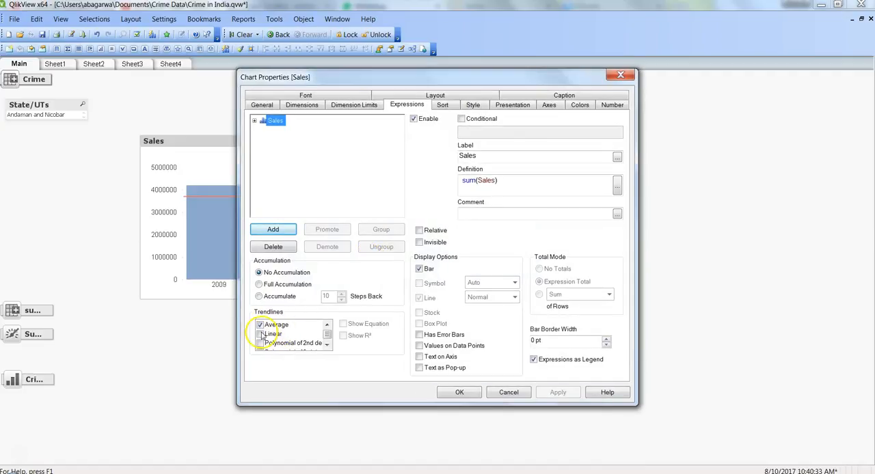
pyautogui.click(260, 333)
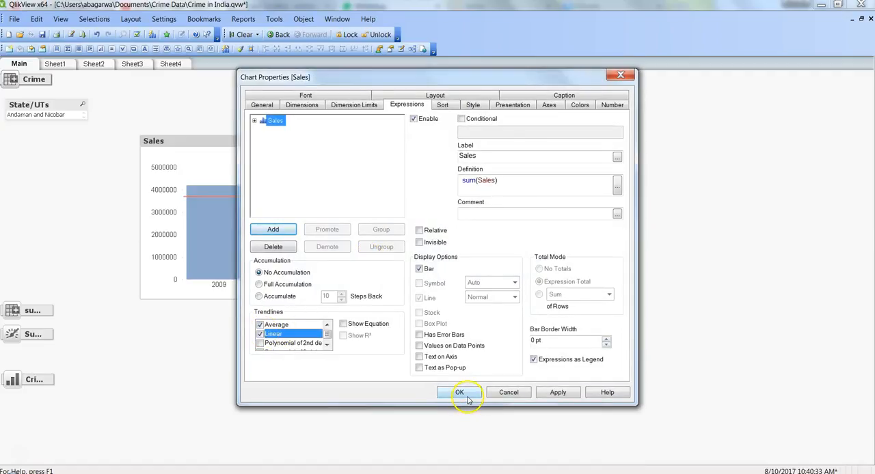
pyautogui.click(459, 392)
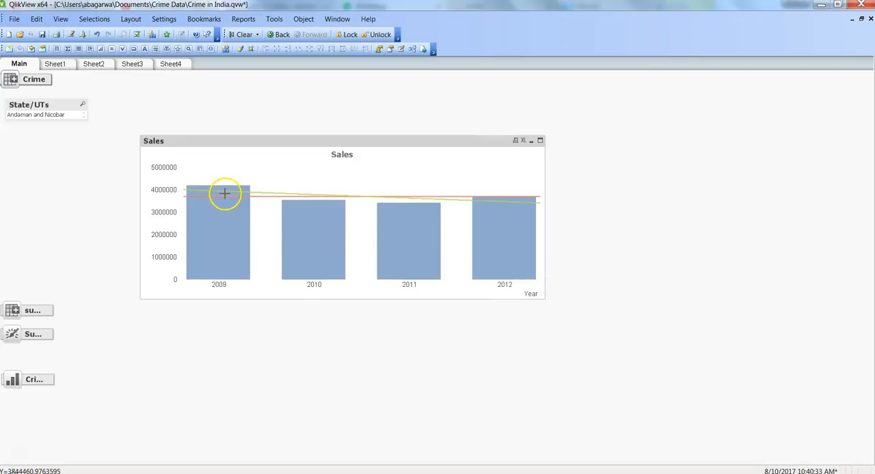
pyautogui.moveTo(207, 192)
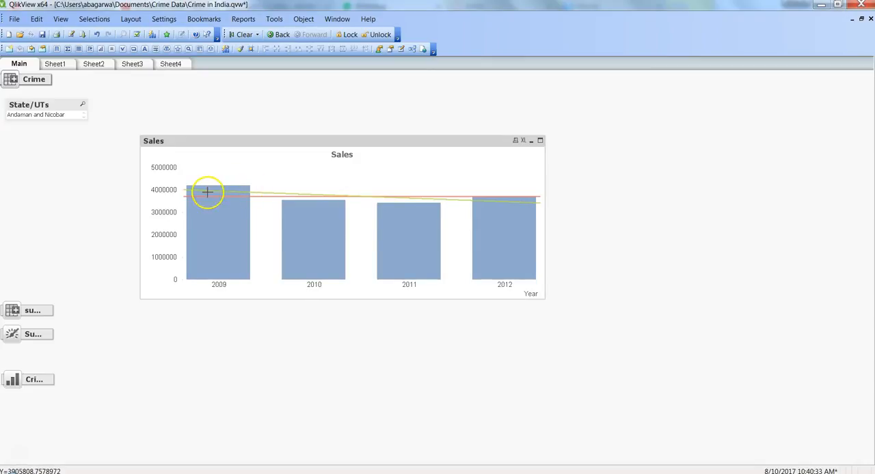
pyautogui.moveTo(283, 195)
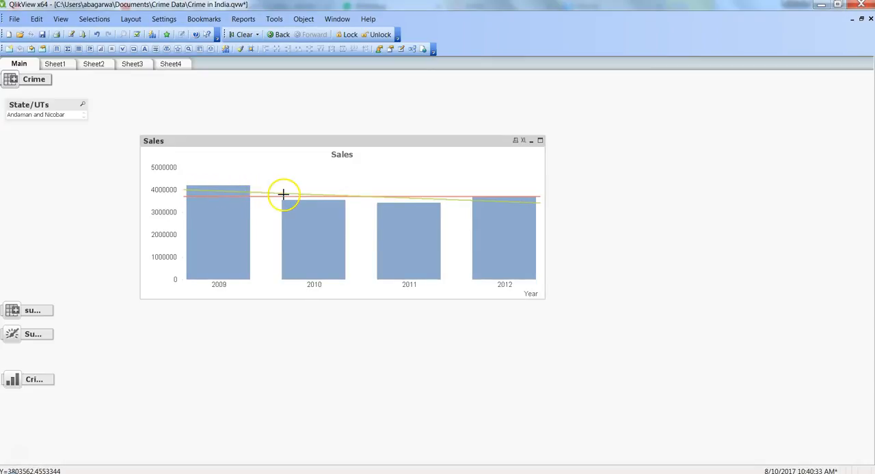
pyautogui.moveTo(475, 207)
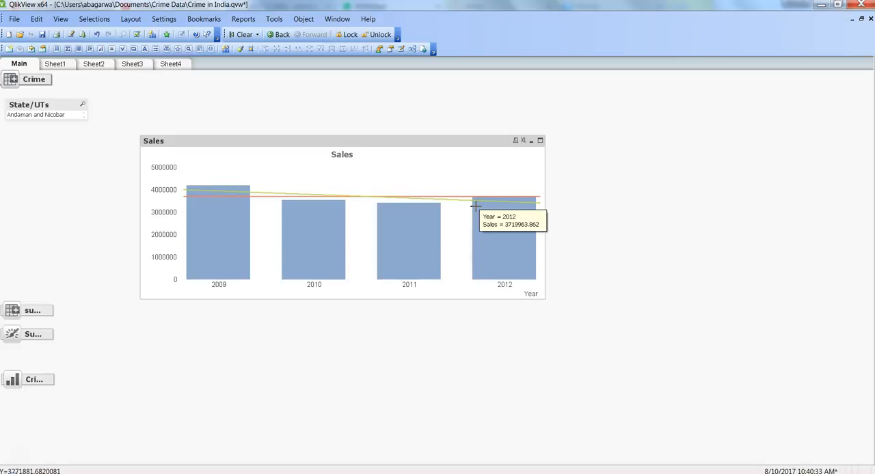
pyautogui.moveTo(293, 282)
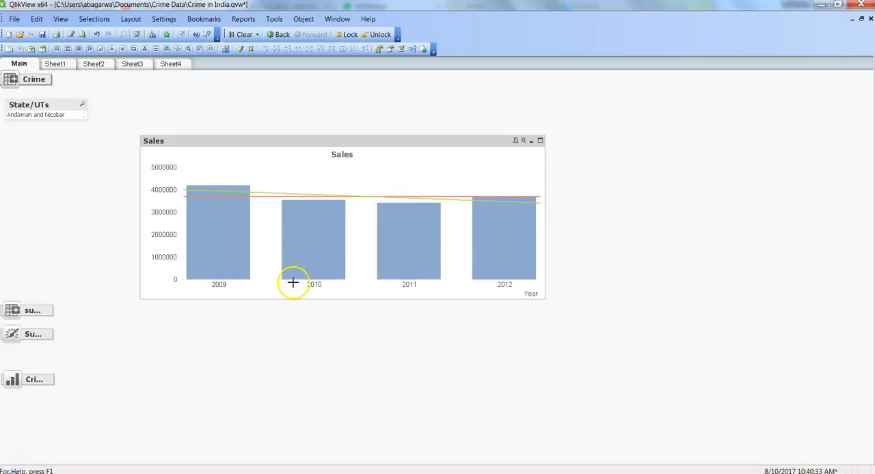
pyautogui.moveTo(263, 222)
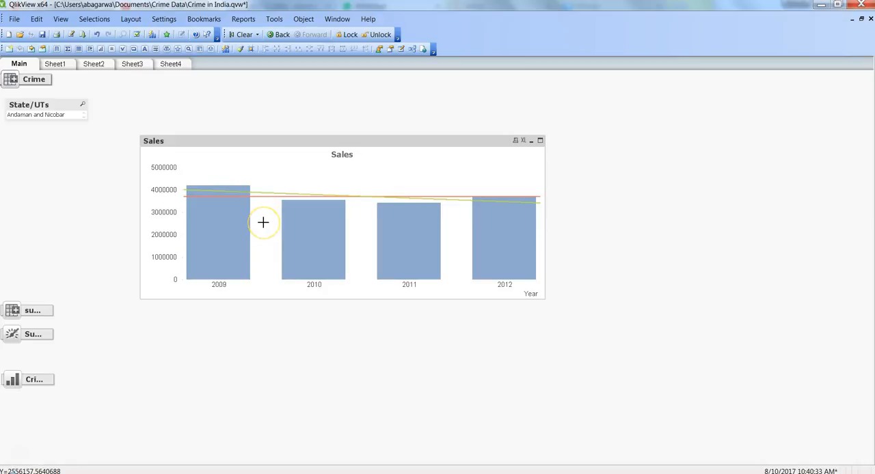
# Open the Sales chart's Properties on the Colors tab and move the dialog aside
pyautogui.rightClick(263, 223)
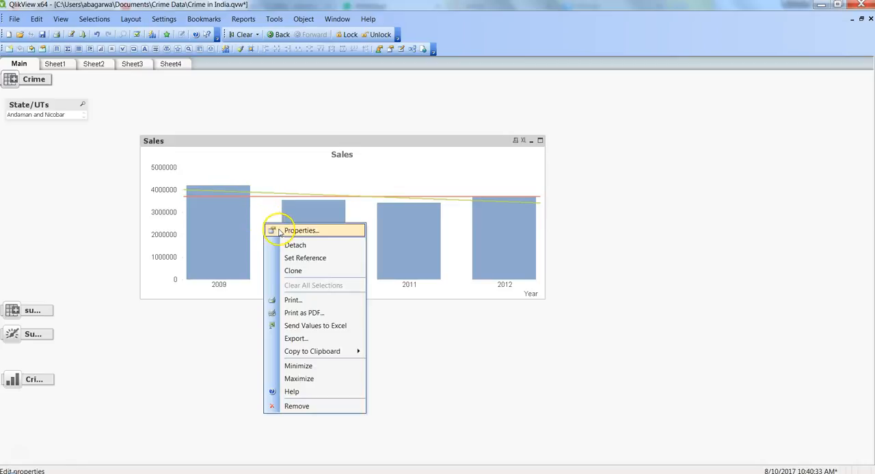
pyautogui.click(301, 231)
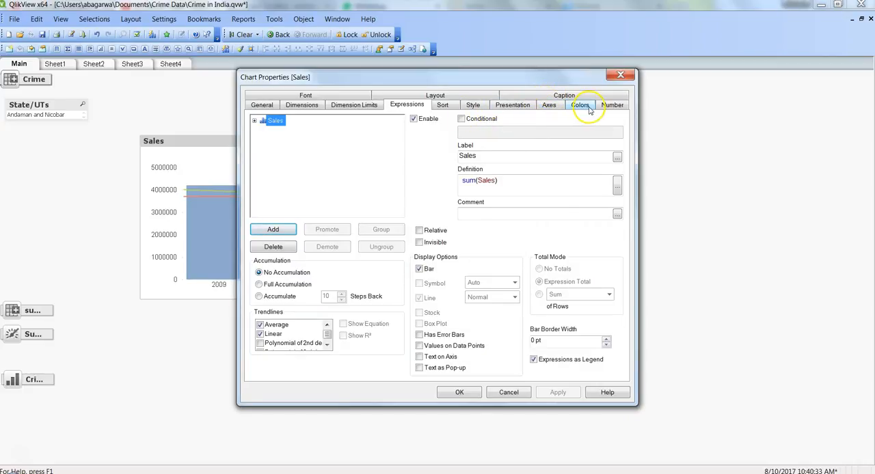
pyautogui.click(580, 104)
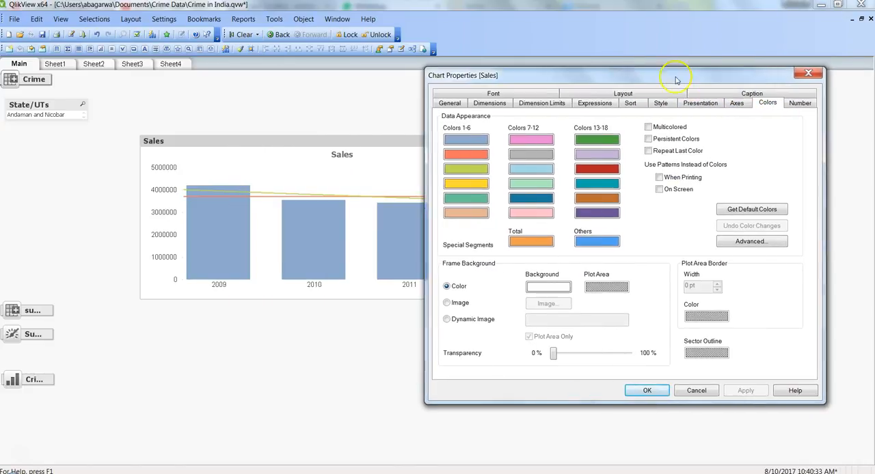
pyautogui.moveTo(676, 76); pyautogui.dragTo(778, 71)
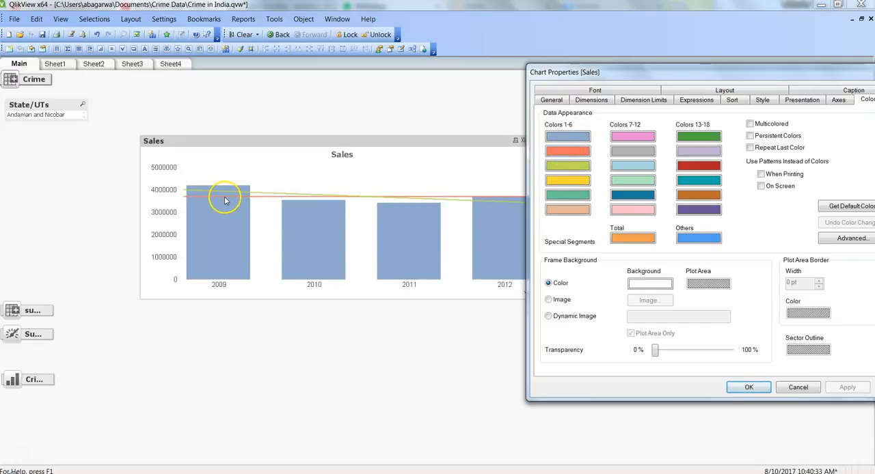
pyautogui.moveTo(229, 200)
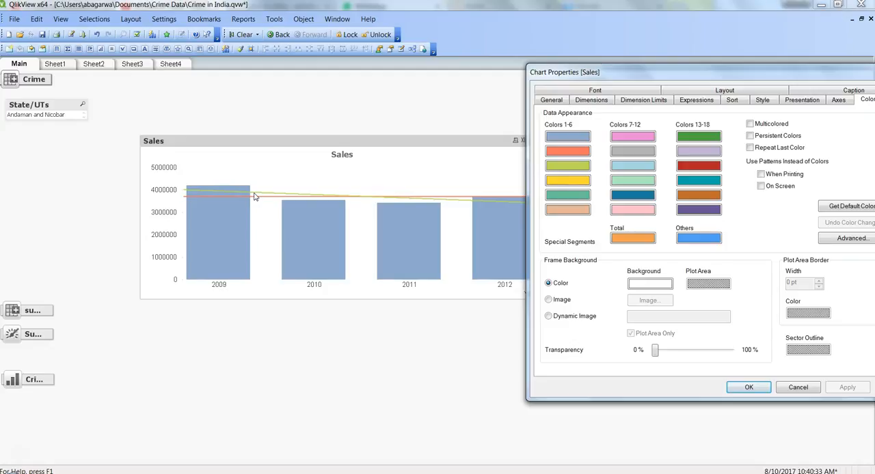
pyautogui.moveTo(326, 191)
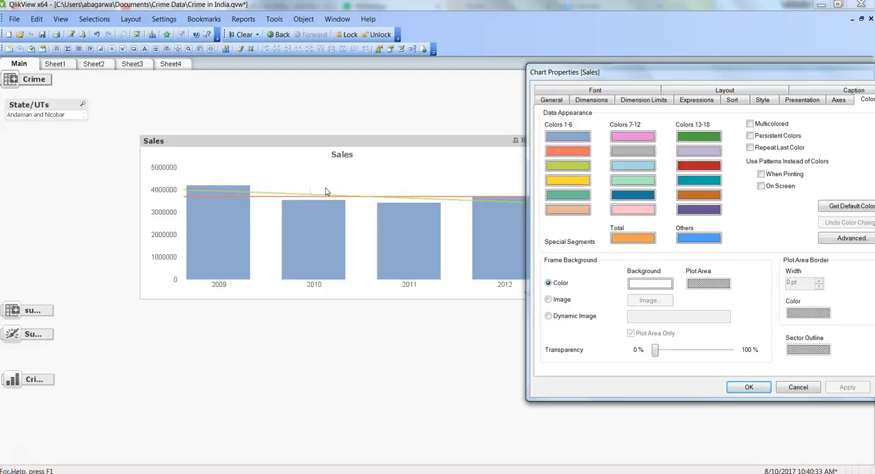
pyautogui.moveTo(520, 170)
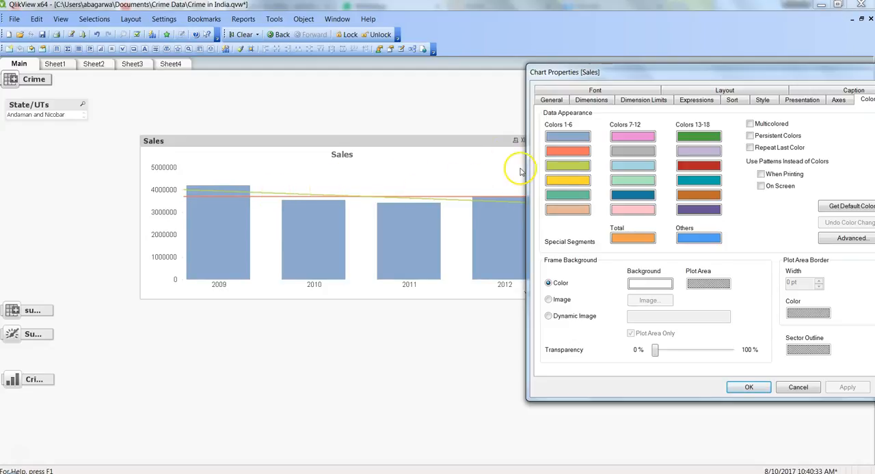
pyautogui.moveTo(287, 202)
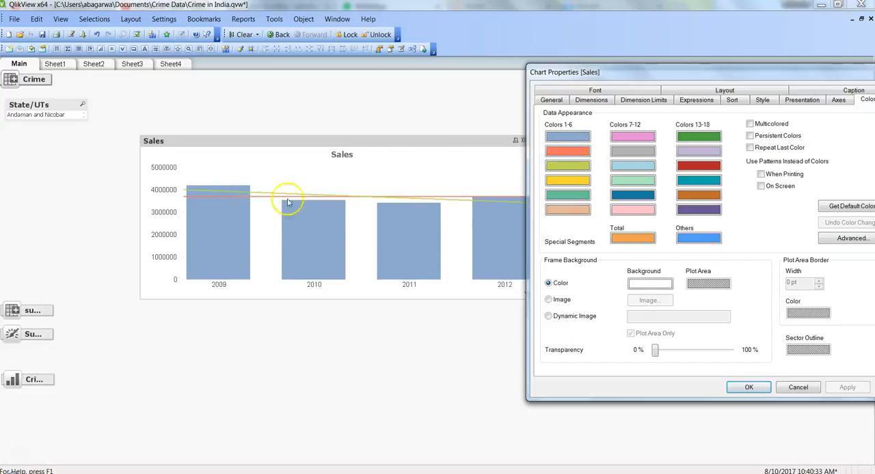
# Replace orange with red as data colour 2 using the Base Color picker
pyautogui.click(567, 151)
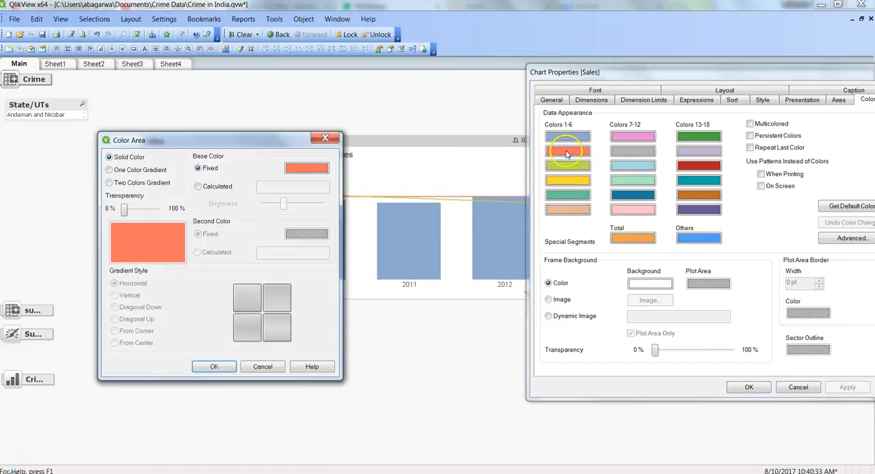
pyautogui.click(306, 168)
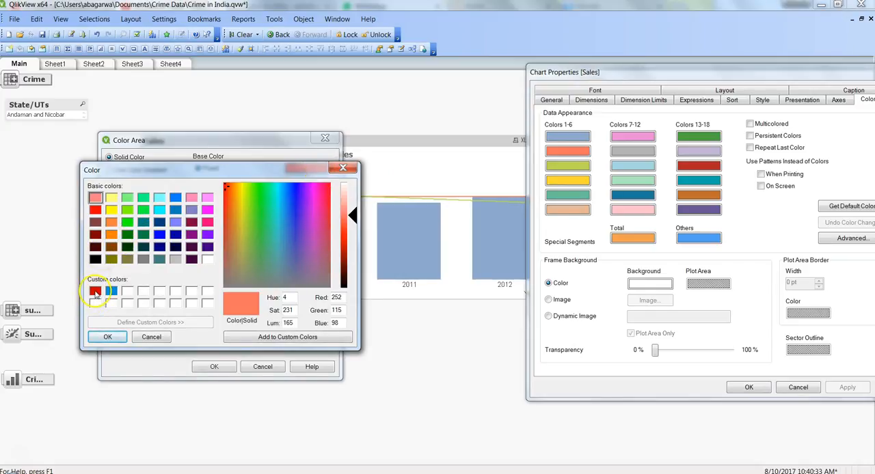
pyautogui.click(107, 337)
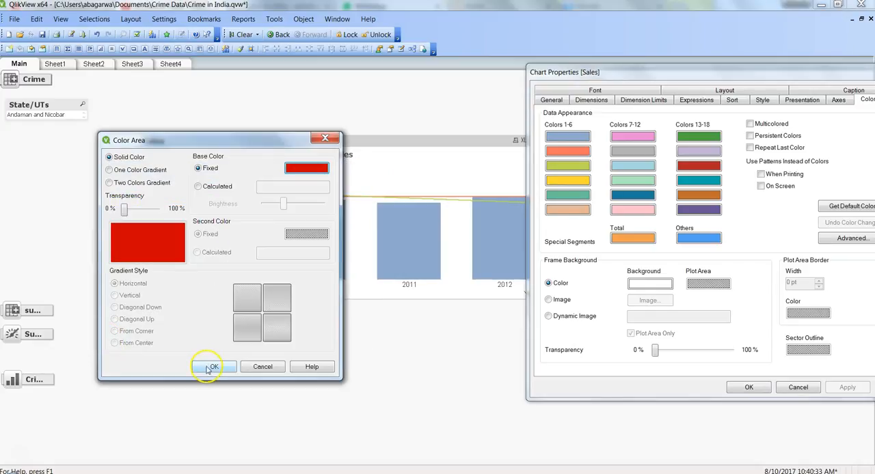
pyautogui.click(209, 367)
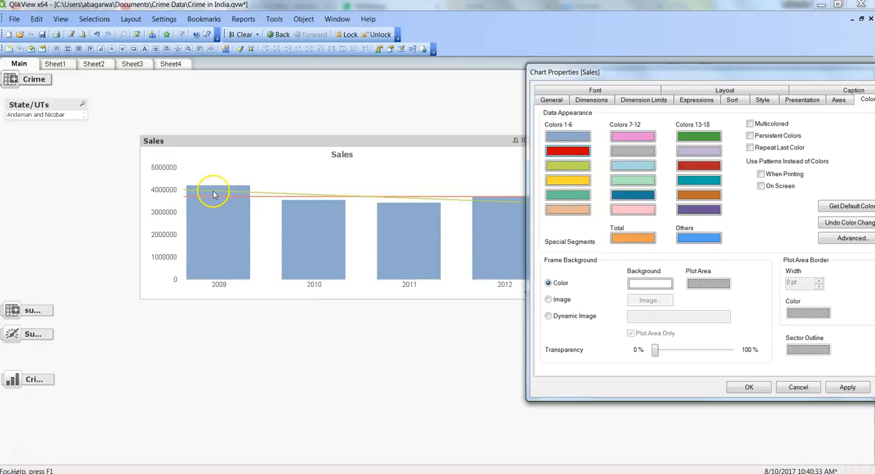
# Make data colour 3 fixed blue, after briefly trying a calculated colour
pyautogui.click(567, 165)
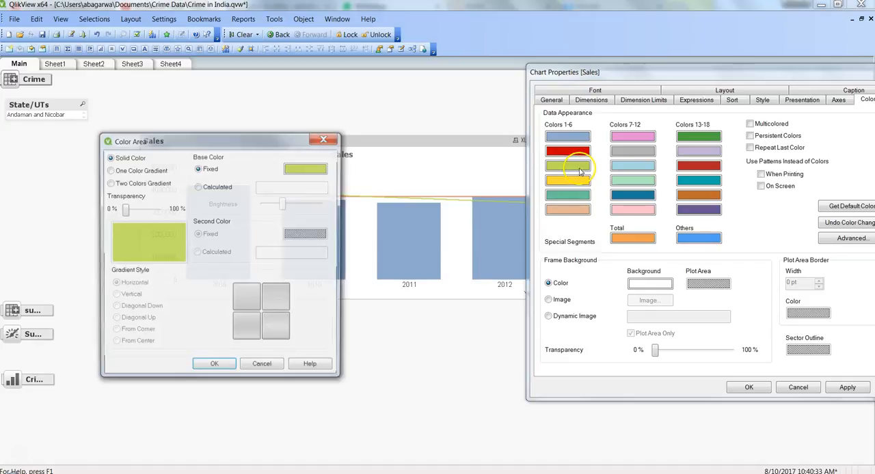
pyautogui.click(305, 169)
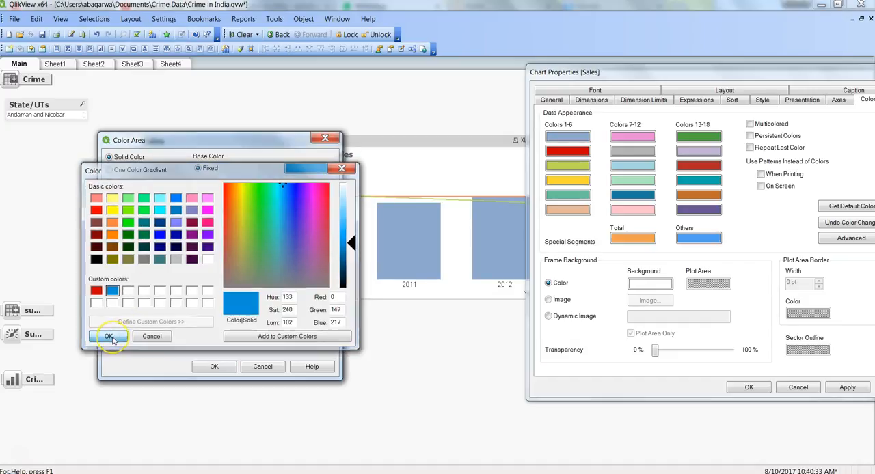
pyautogui.click(108, 336)
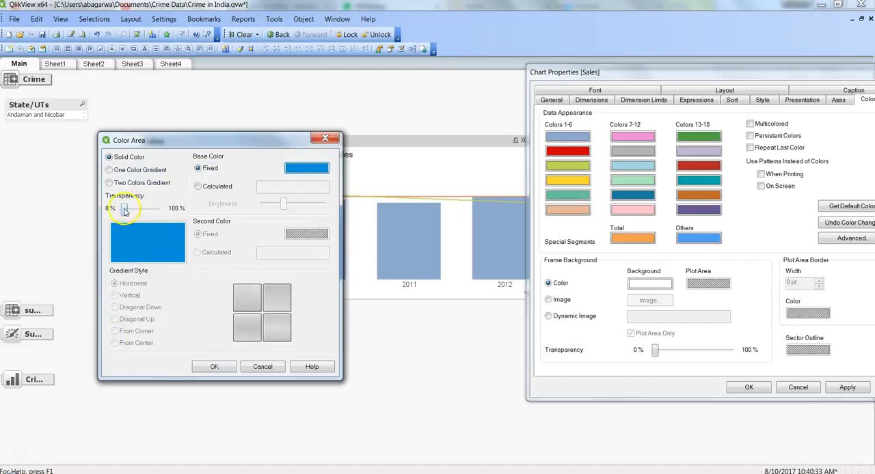
pyautogui.moveTo(217, 220)
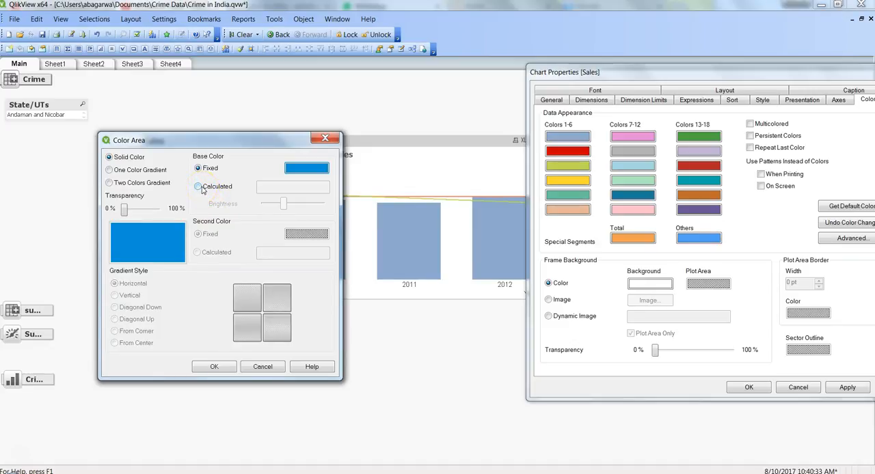
pyautogui.click(198, 185)
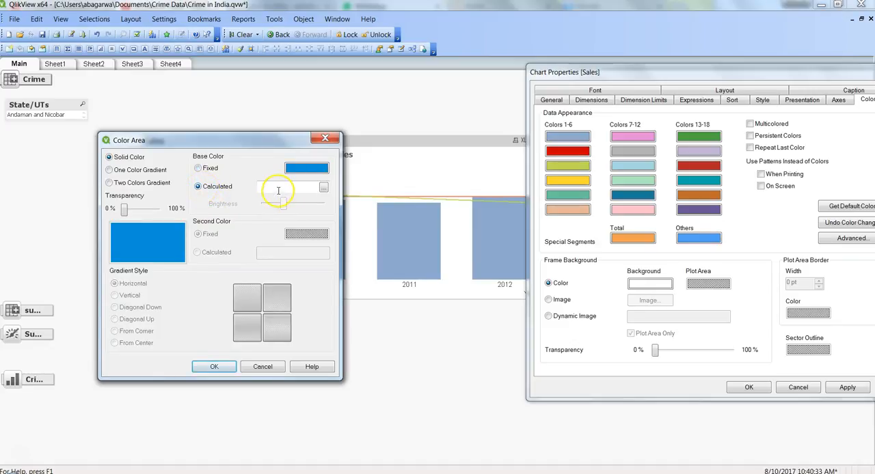
pyautogui.click(290, 187)
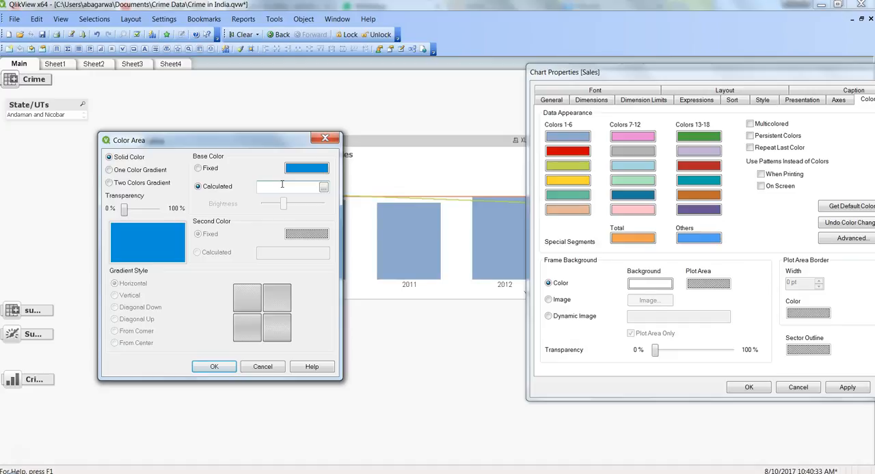
pyautogui.click(199, 168)
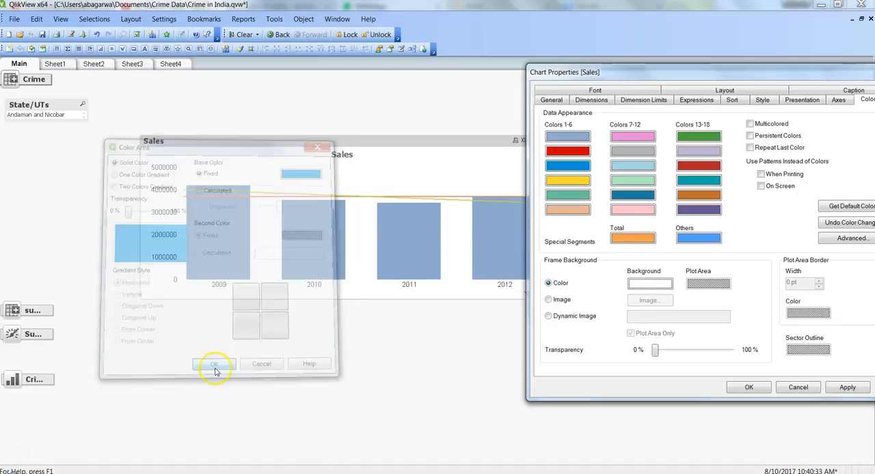
pyautogui.click(214, 364)
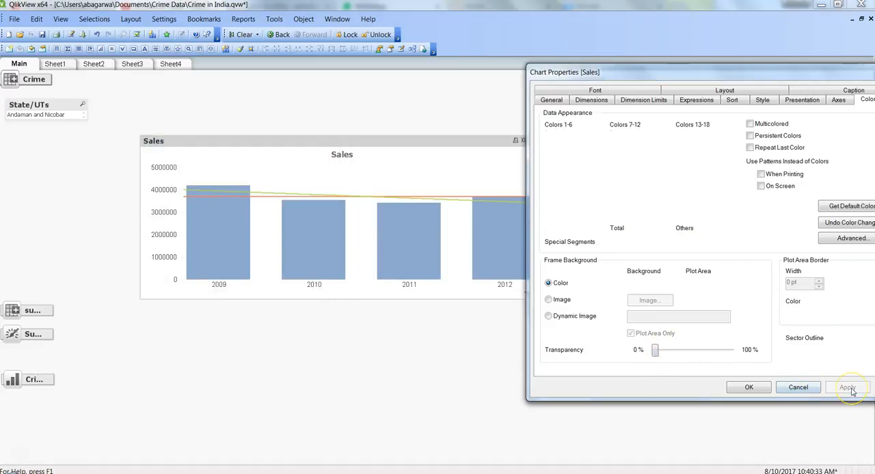
# Apply the new colours: red average trendline, blue linear trendline
pyautogui.click(847, 388)
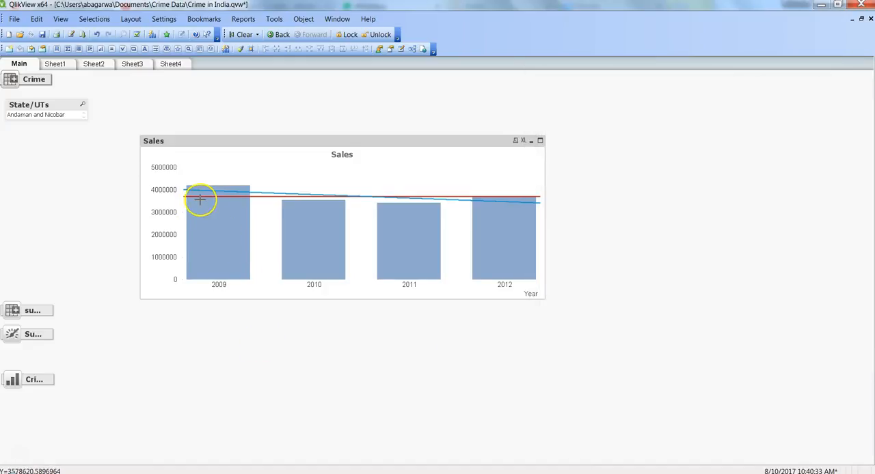
pyautogui.moveTo(208, 196)
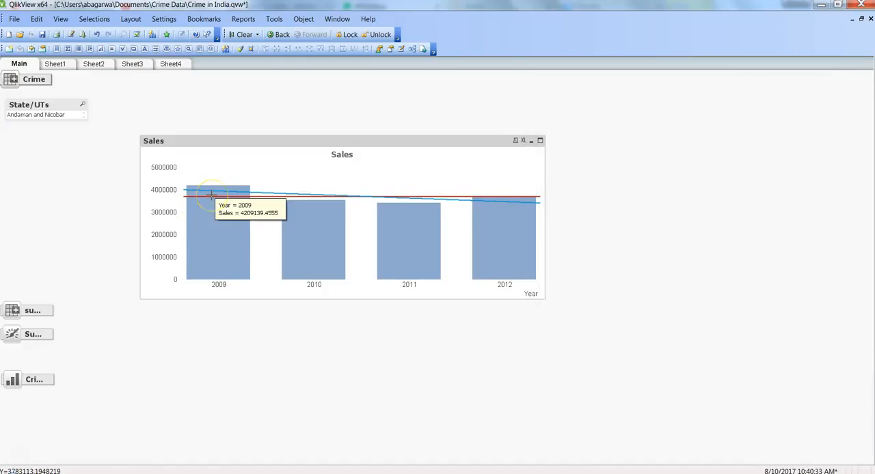
pyautogui.moveTo(234, 201)
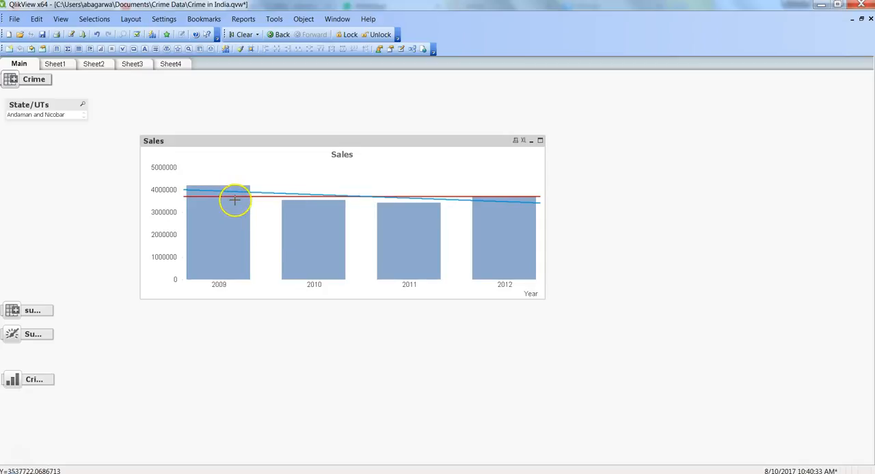
pyautogui.moveTo(239, 195)
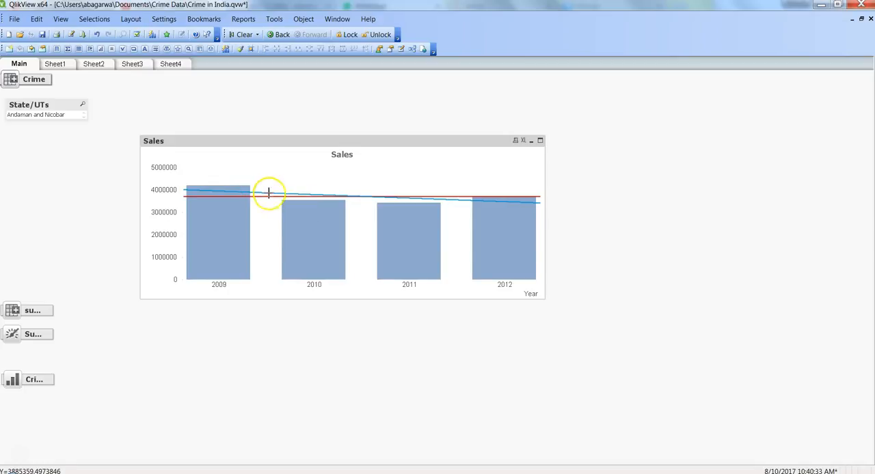
pyautogui.moveTo(275, 199)
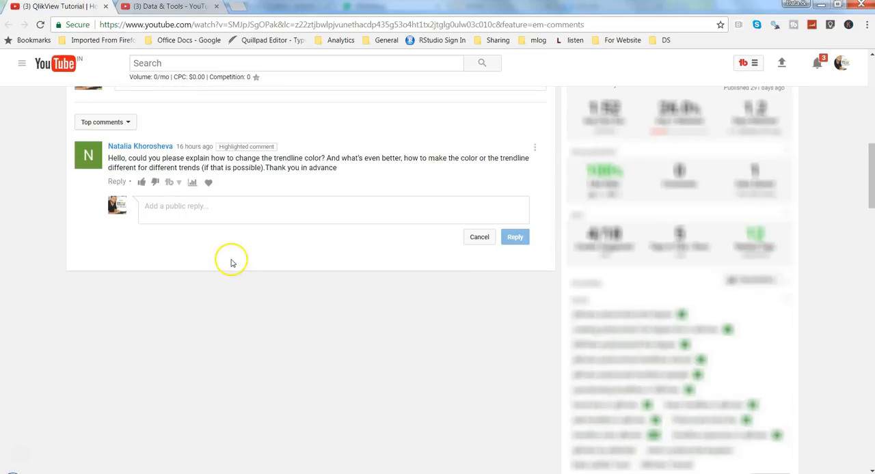
# Highlight 'the trendline' in the YouTube comment about trendline colour
pyautogui.moveTo(254, 157); pyautogui.dragTo(304, 158)
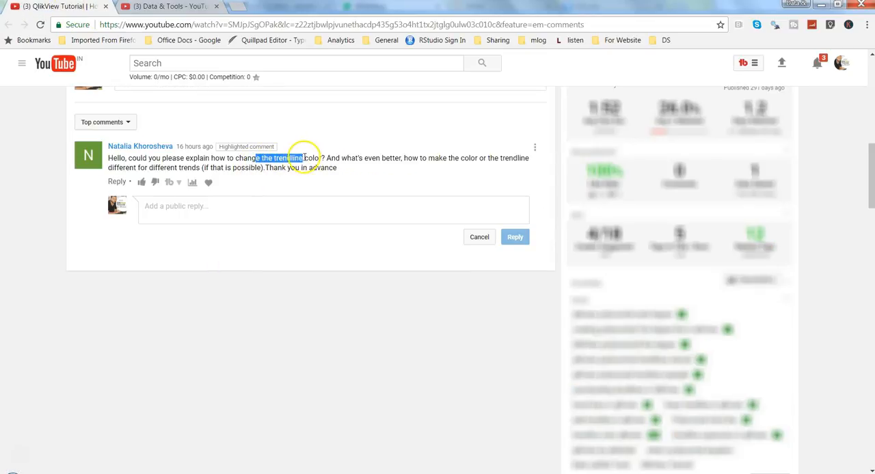